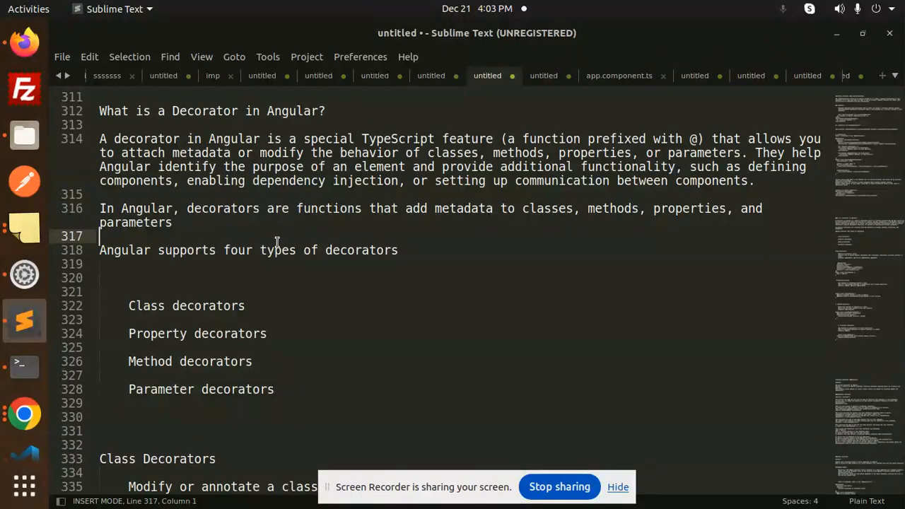
pyautogui.moveTo(317, 138)
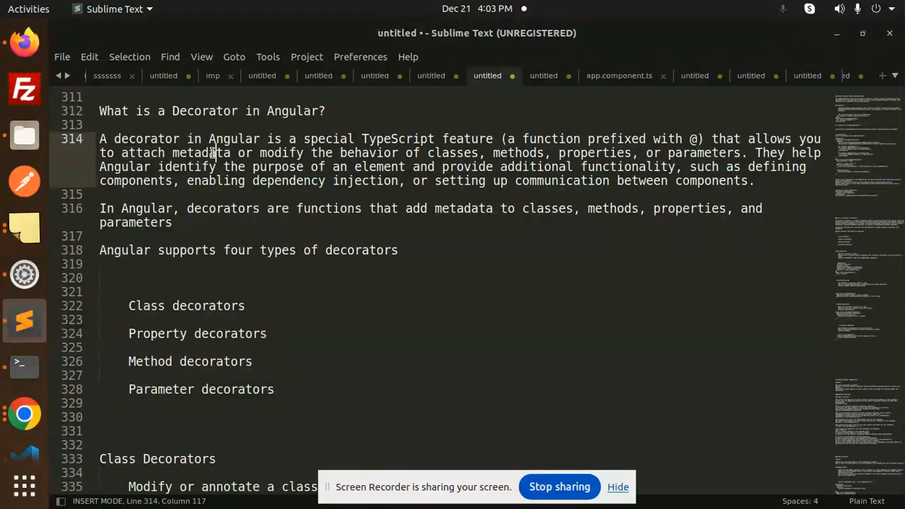
# Highlight key words like 'dependency' and 'properties' in the decorator definition
pyautogui.doubleClick(368, 153)
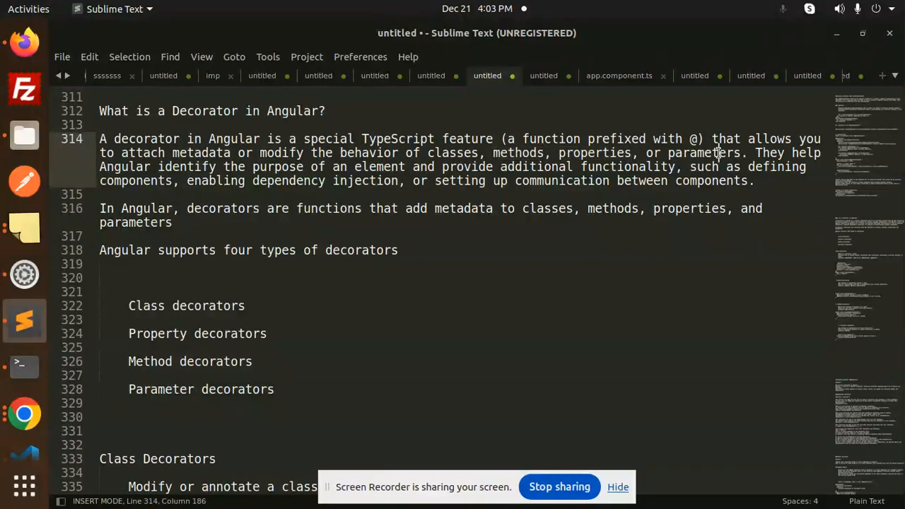
pyautogui.moveTo(191, 167)
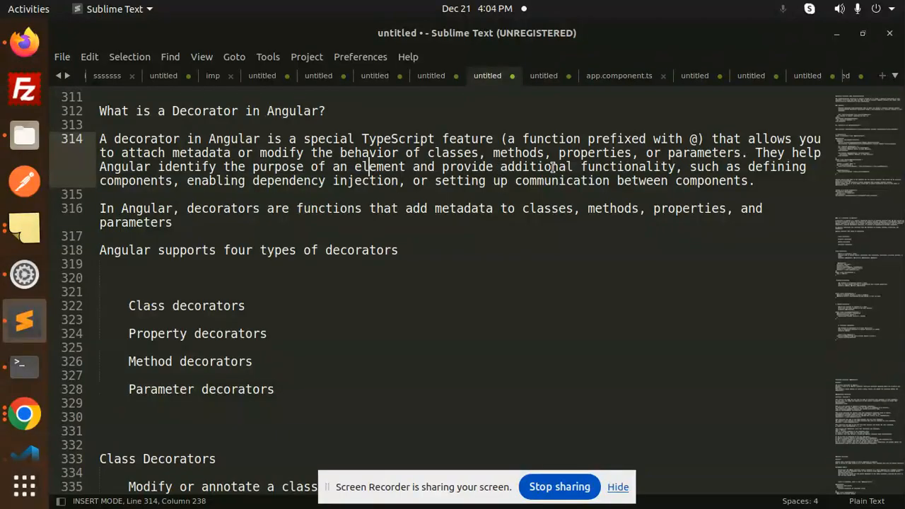
pyautogui.doubleClick(627, 167)
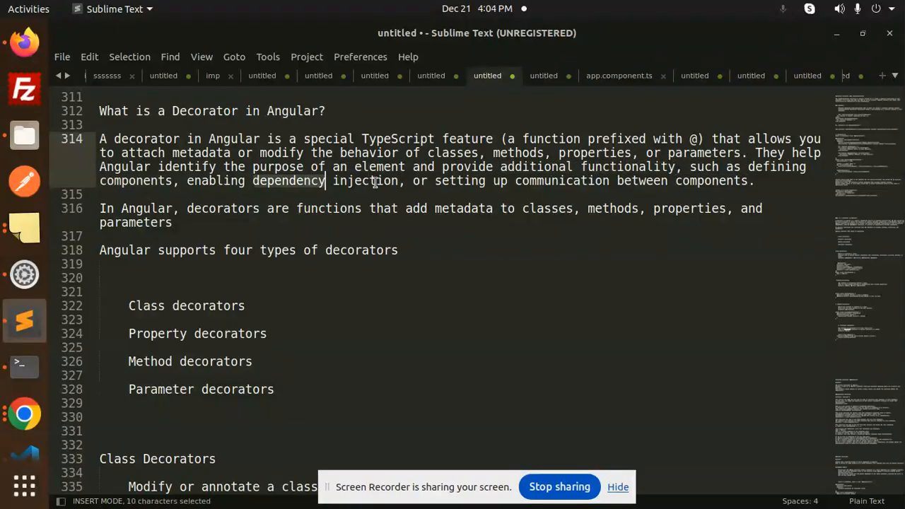
pyautogui.click(455, 180)
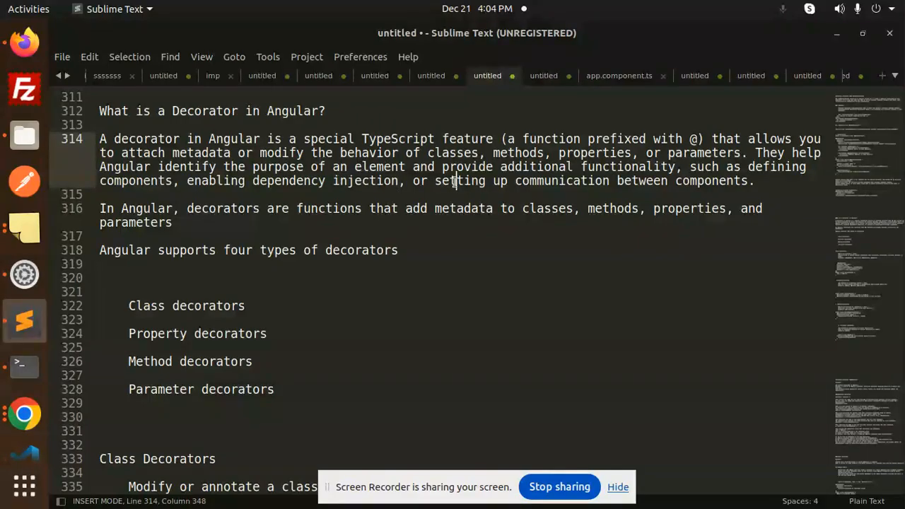
pyautogui.moveTo(423, 223)
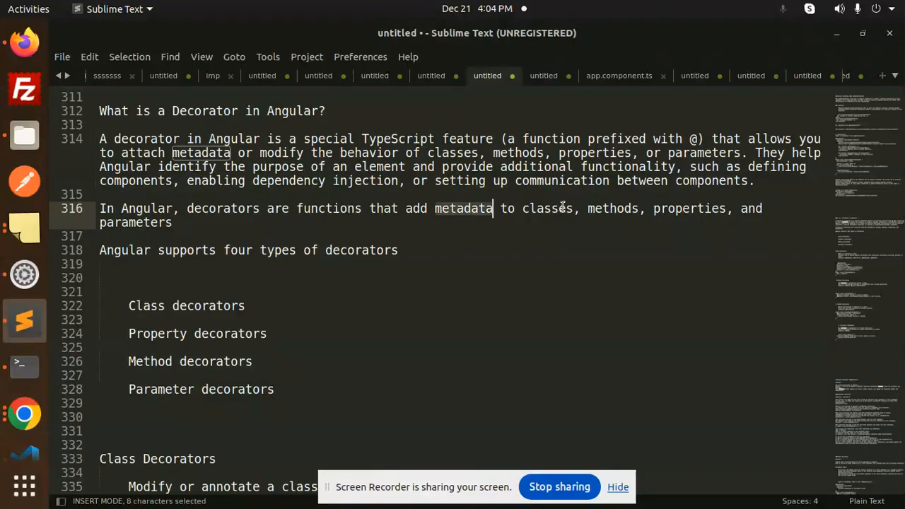
pyautogui.doubleClick(612, 208)
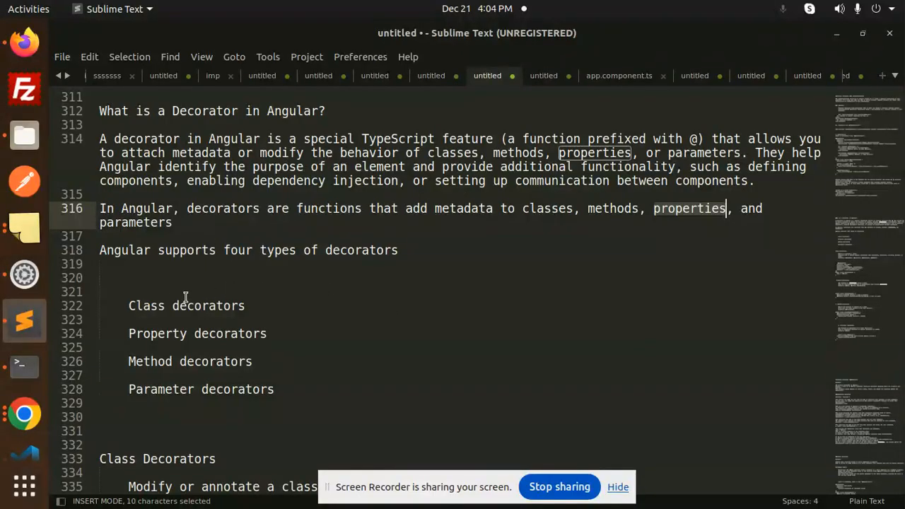
pyautogui.moveTo(168, 350)
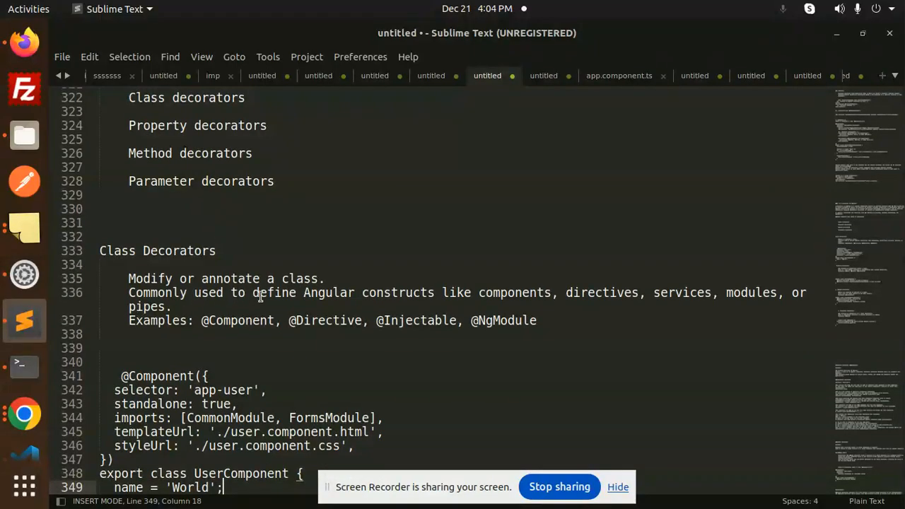
pyautogui.click(520, 292)
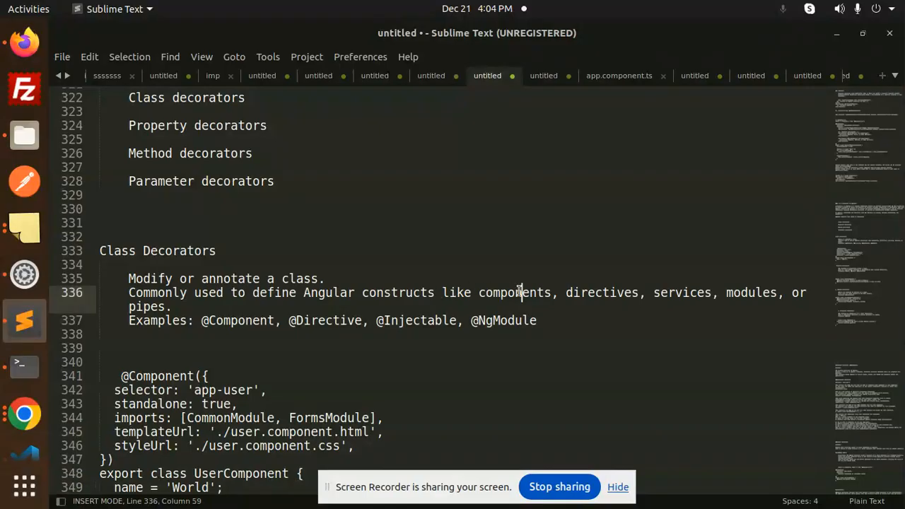
pyautogui.doubleClick(682, 292)
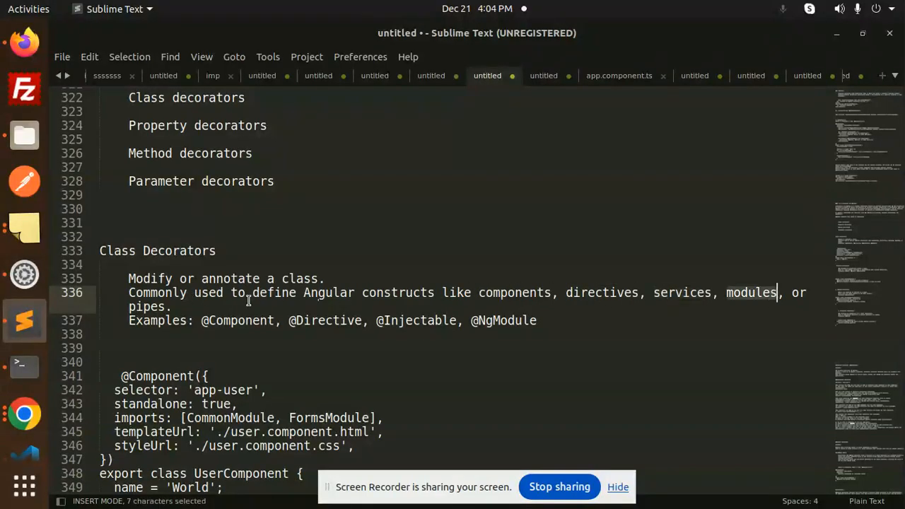
pyautogui.doubleClick(237, 321)
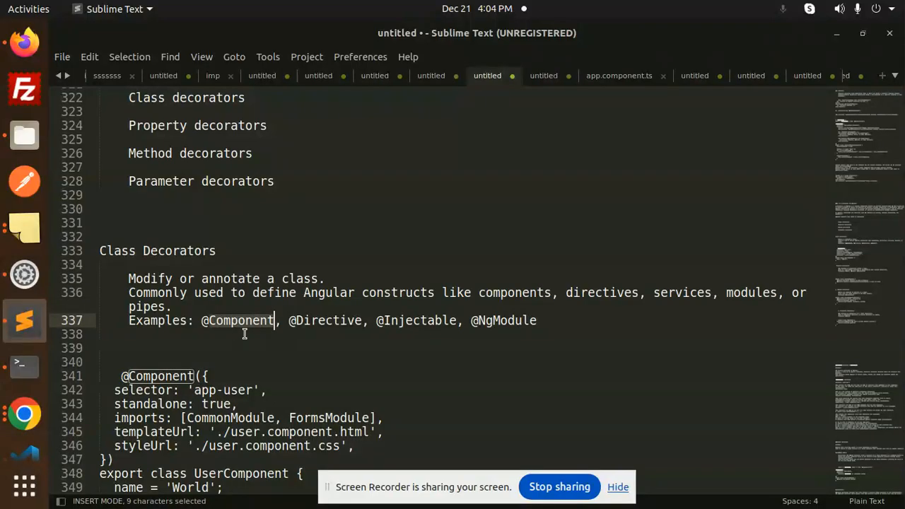
pyautogui.click(319, 320)
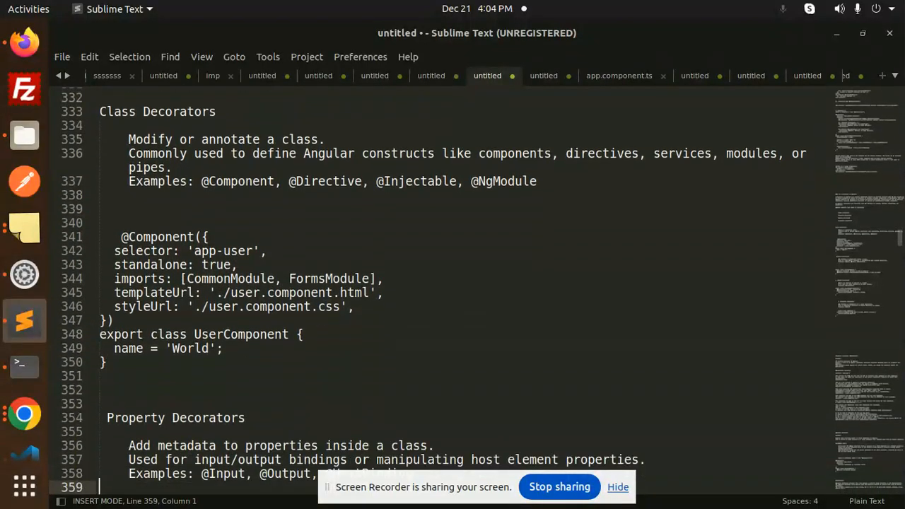
# Scroll past the styleUrl line and highlight 'class' and 'properties' in the property decorator description
pyautogui.scroll(-3)
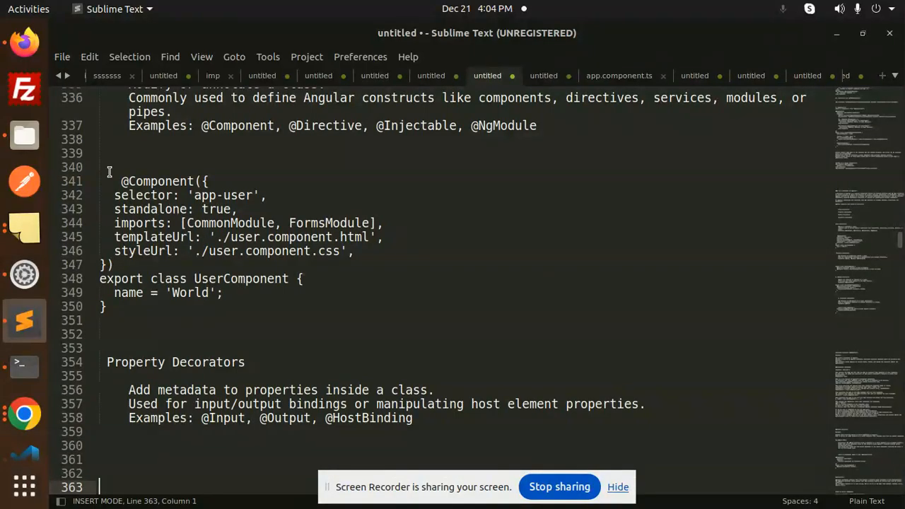
pyautogui.click(172, 251)
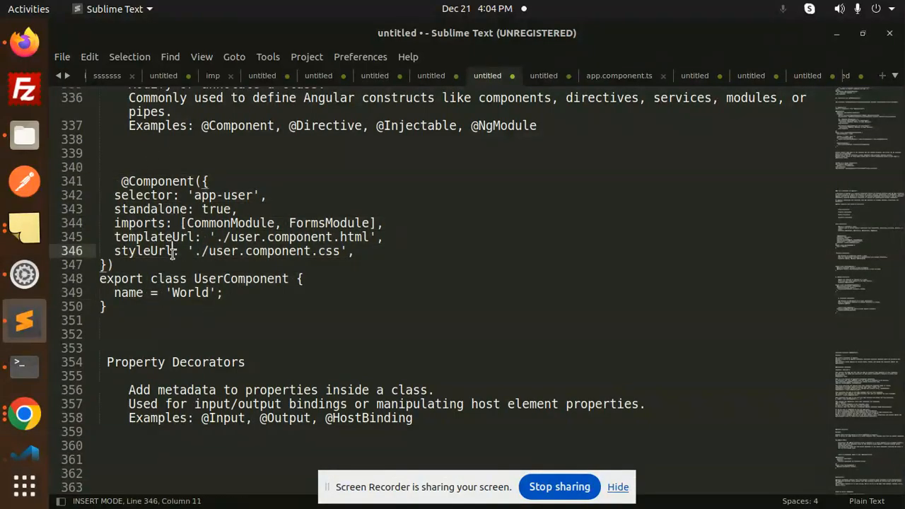
pyautogui.scroll(-3)
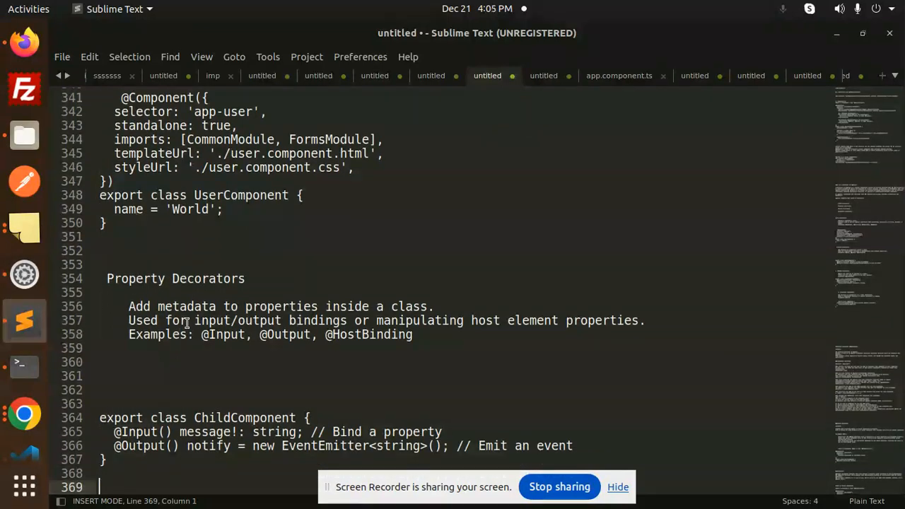
pyautogui.doubleClick(281, 306)
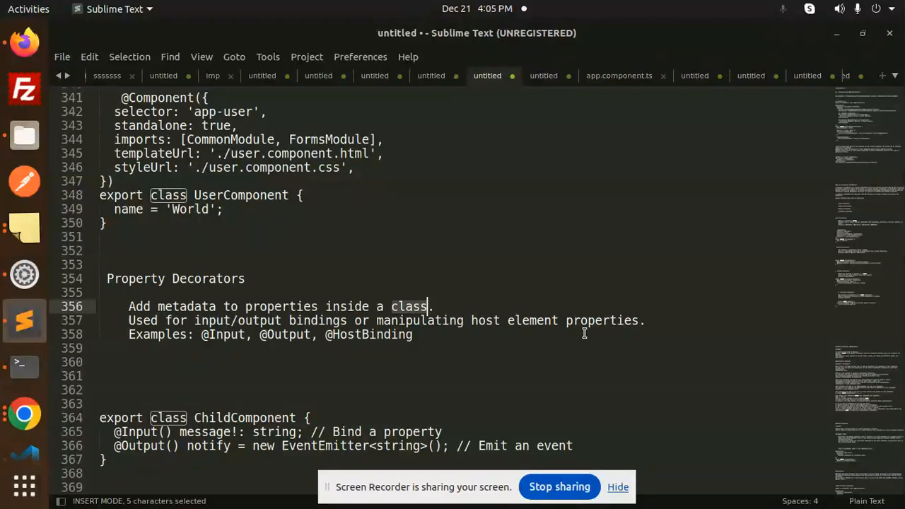
pyautogui.click(614, 321)
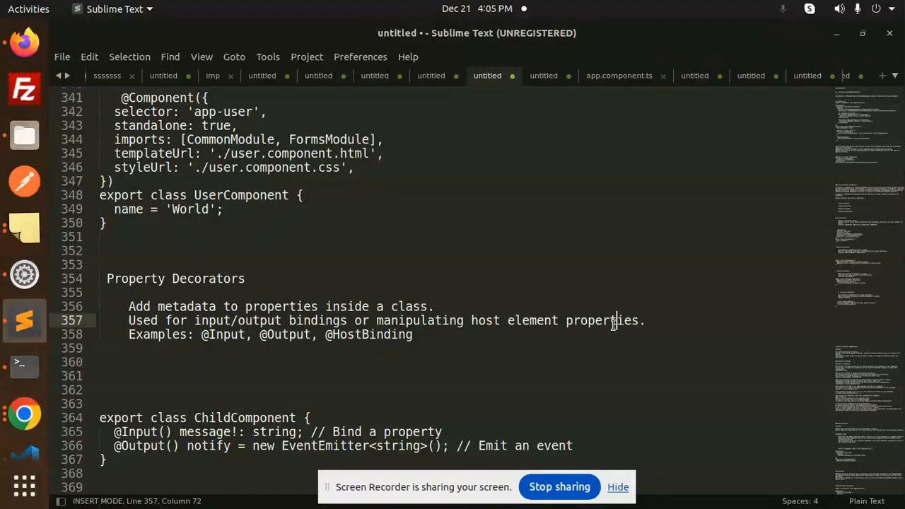
pyautogui.doubleClick(286, 335)
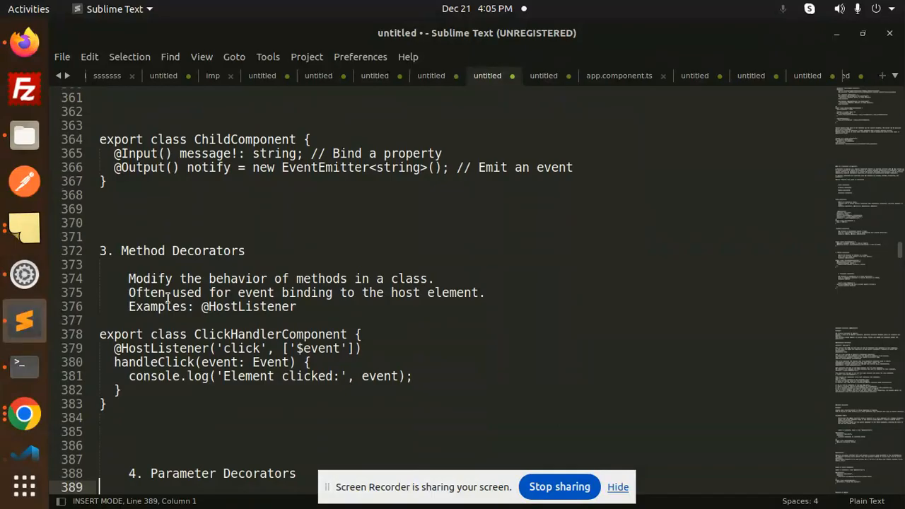
pyautogui.click(410, 278)
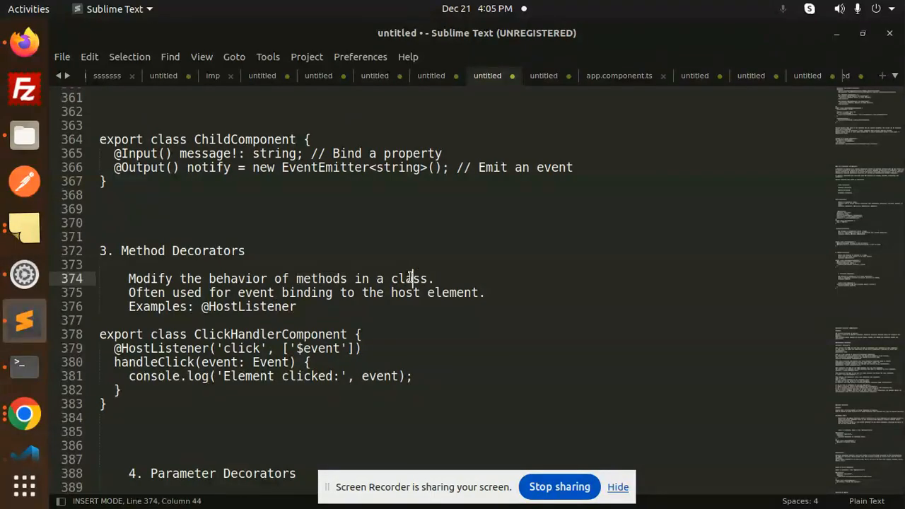
pyautogui.click(310, 292)
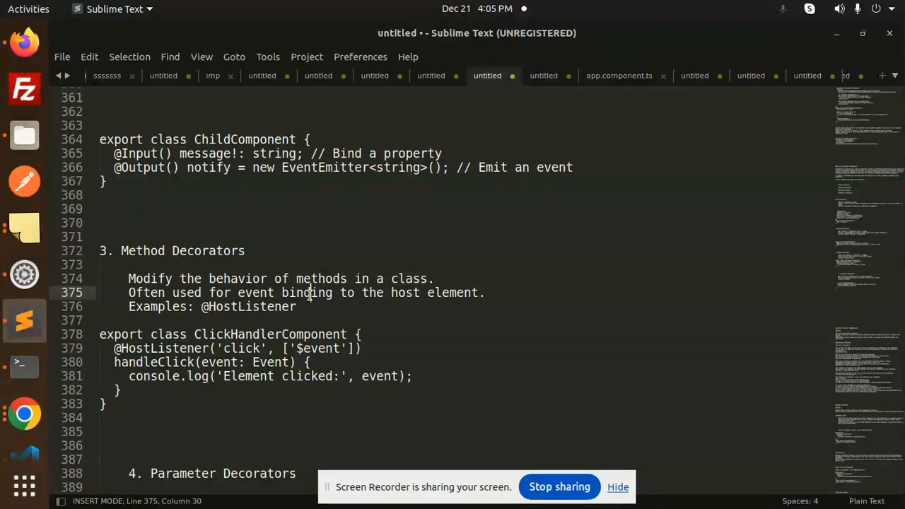
pyautogui.click(475, 293)
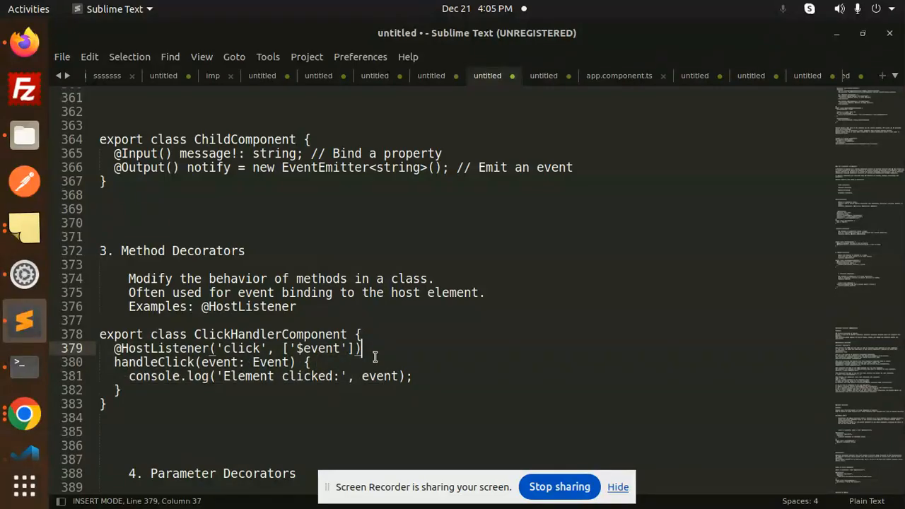
pyautogui.doubleClick(162, 348)
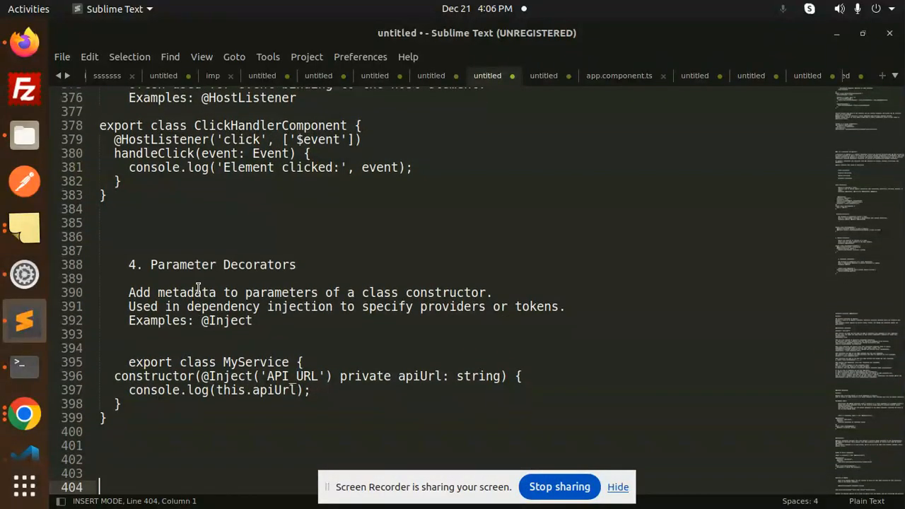
pyautogui.doubleClick(280, 292)
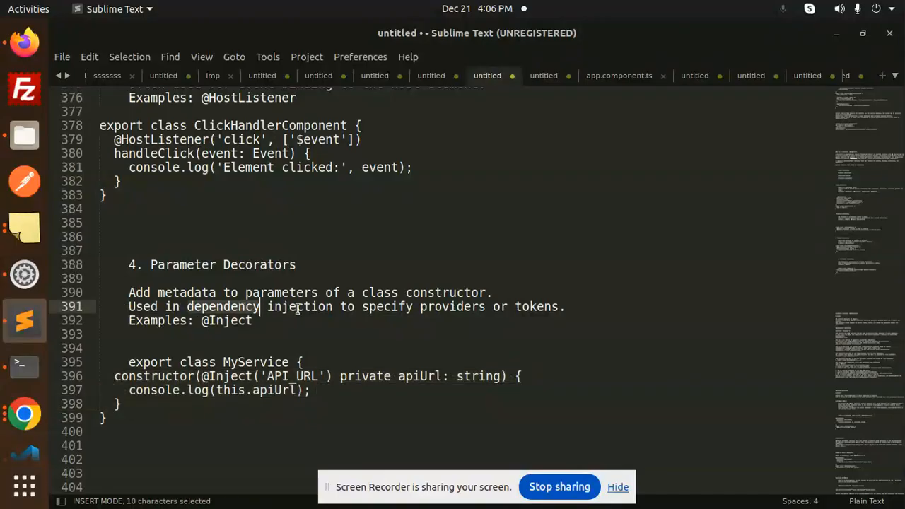
pyautogui.click(518, 306)
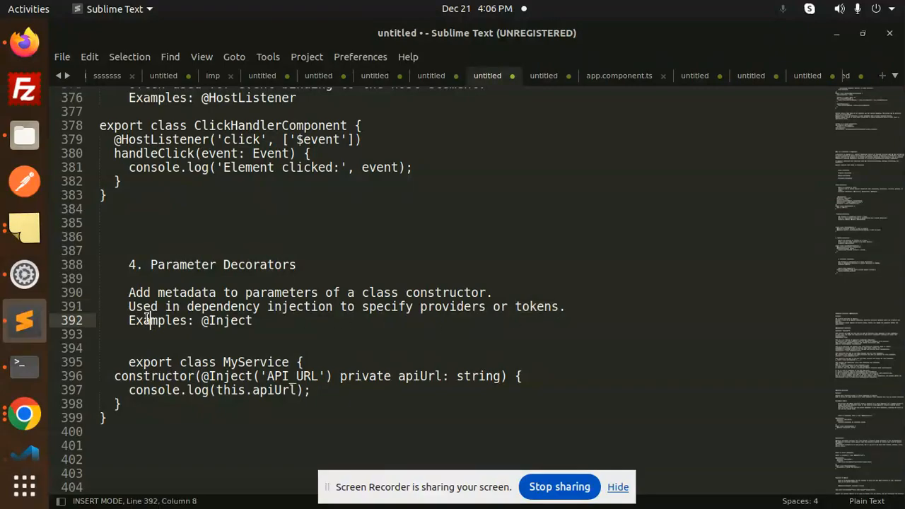
pyautogui.click(221, 375)
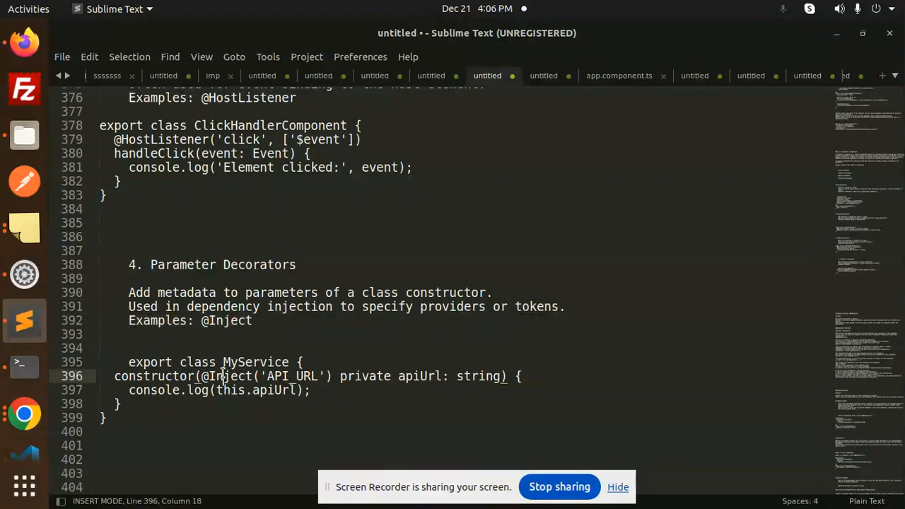